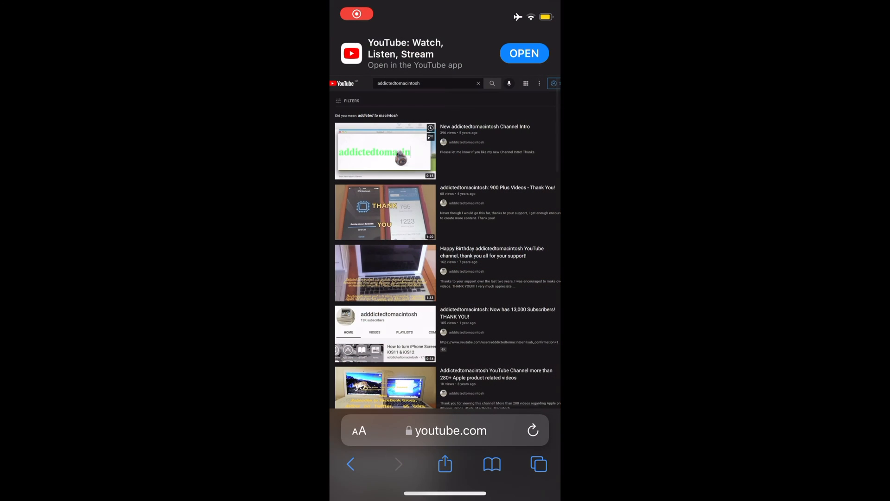
Cancel editing the YouTube address in Safari and return to the home screen.
left_click(450, 430)
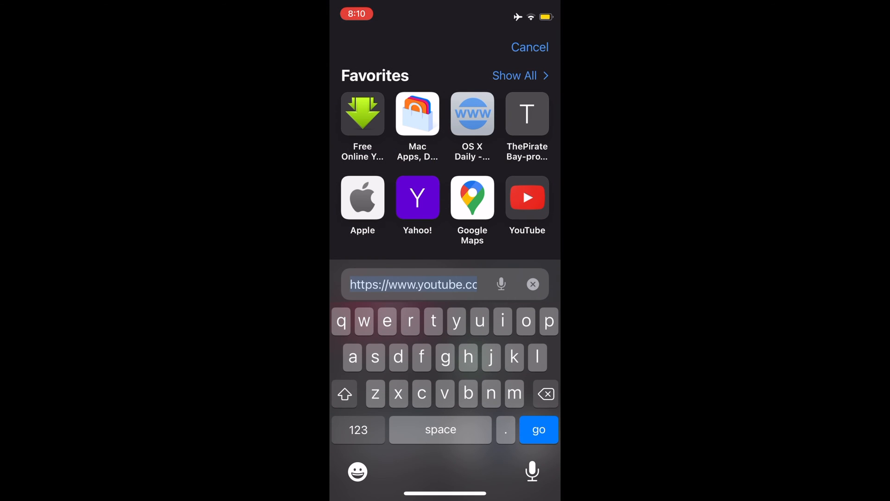
left_click(538, 429)
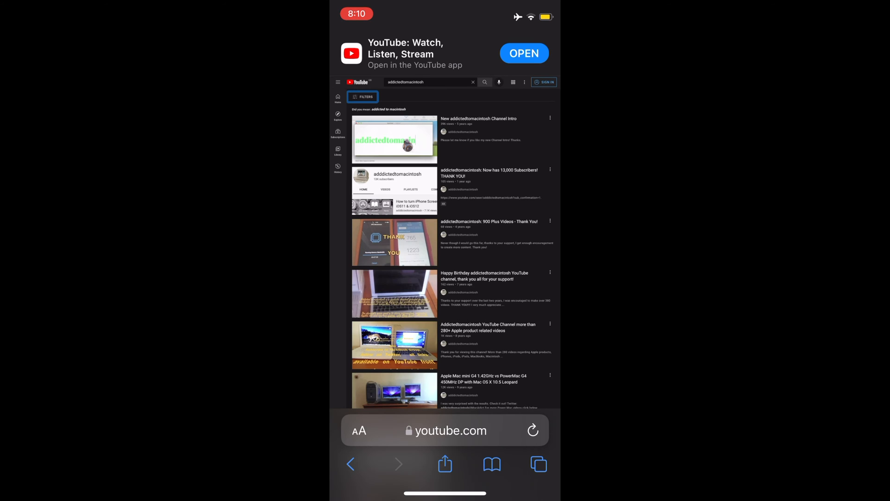
key("home")
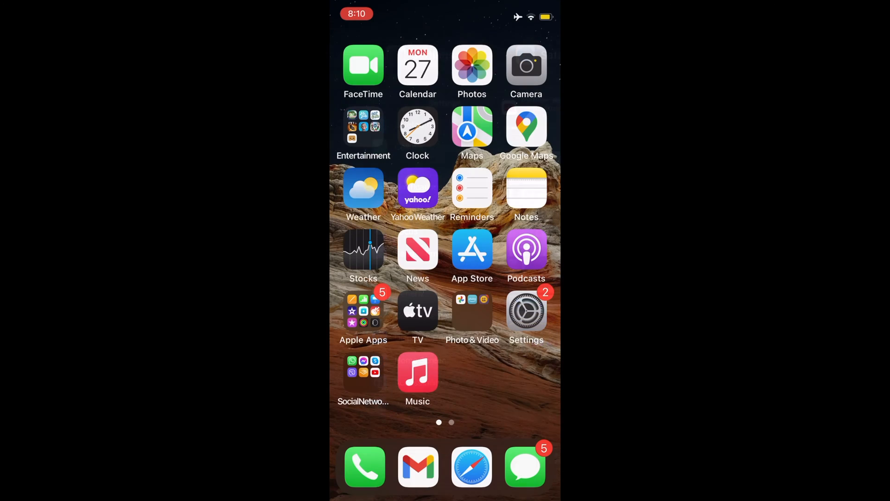
Launch Settings and scroll down the app list until Safari appears.
left_click(526, 311)
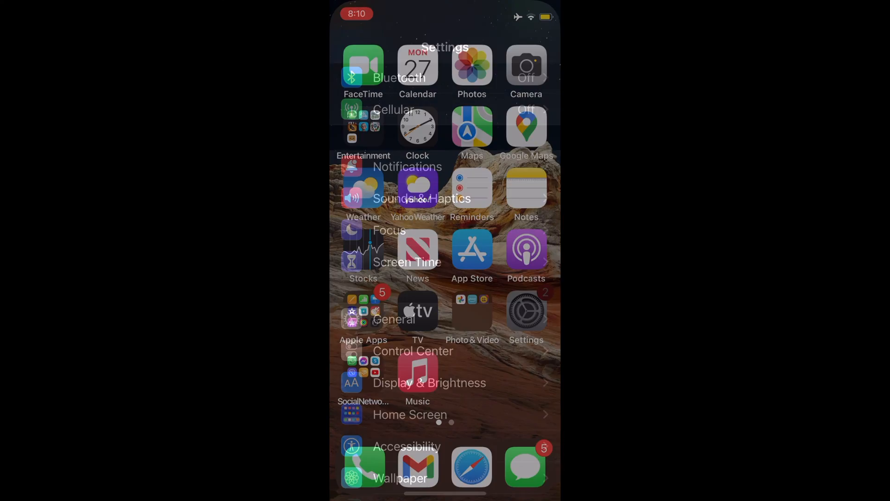
left_click(526, 311)
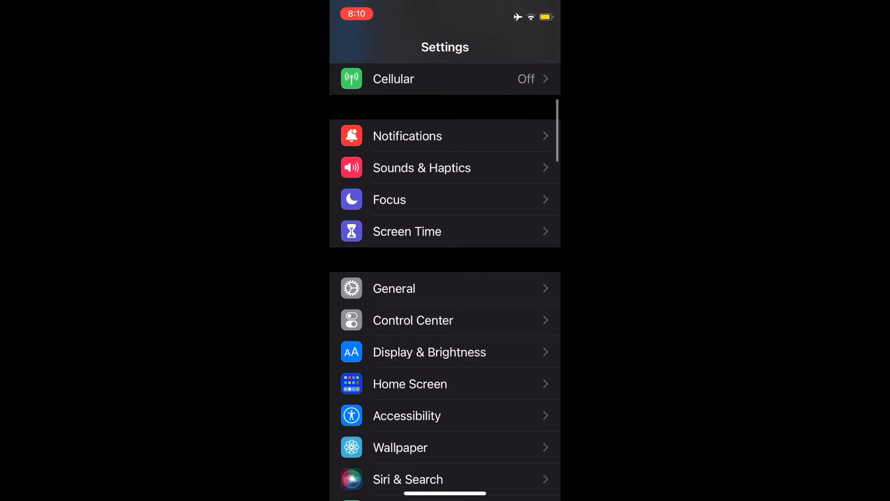
scroll("down", 3)
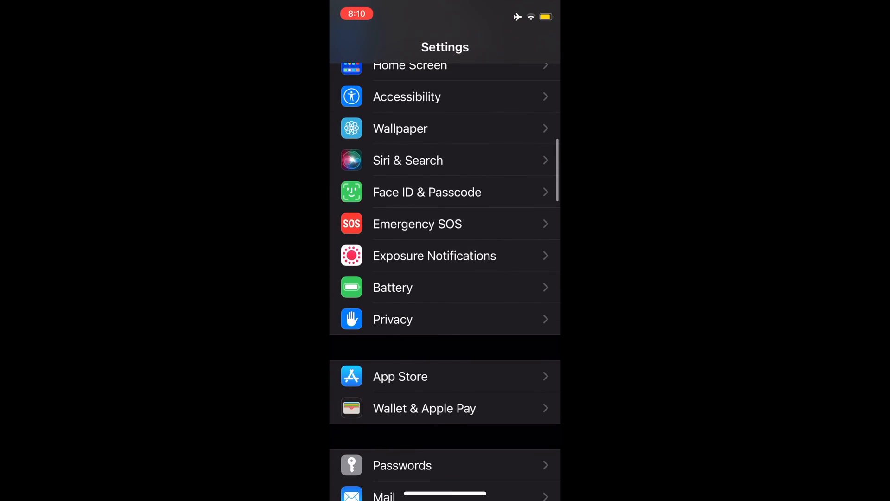
scroll("down", 3)
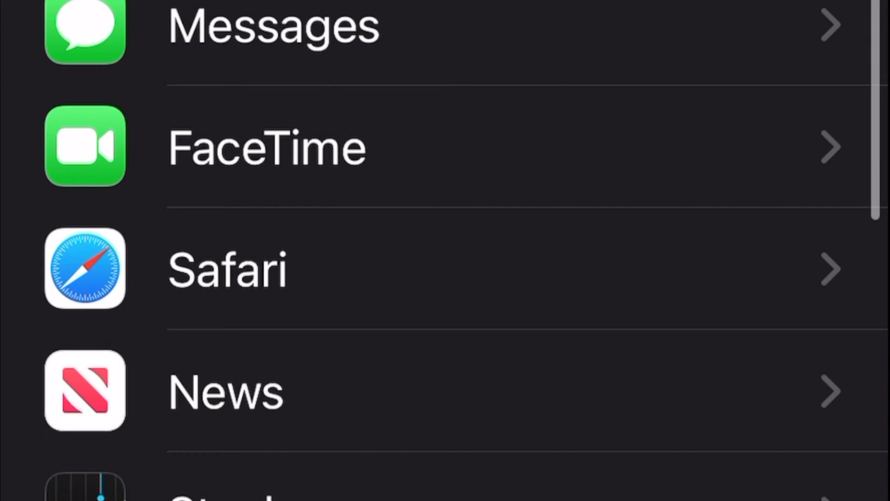
Choose the Single Tab layout in Safari settings, then test the top address bar.
left_click(229, 267)
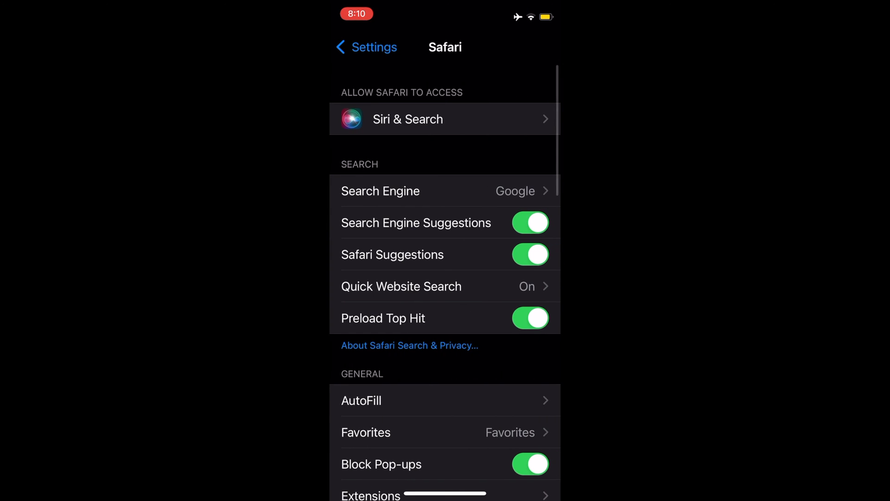
scroll("down", 3)
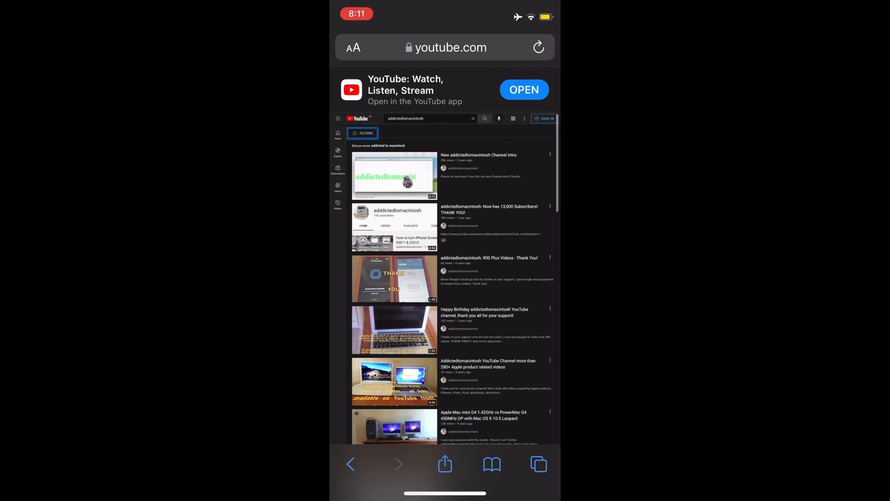
left_click(445, 47)
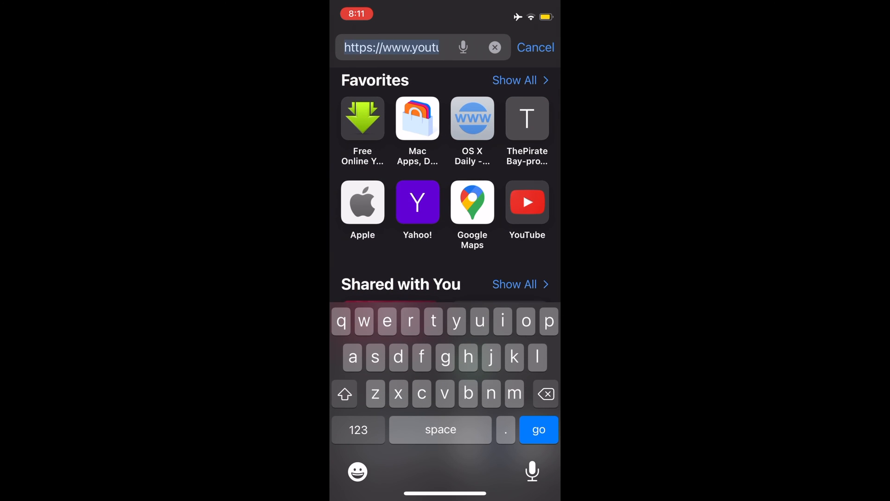